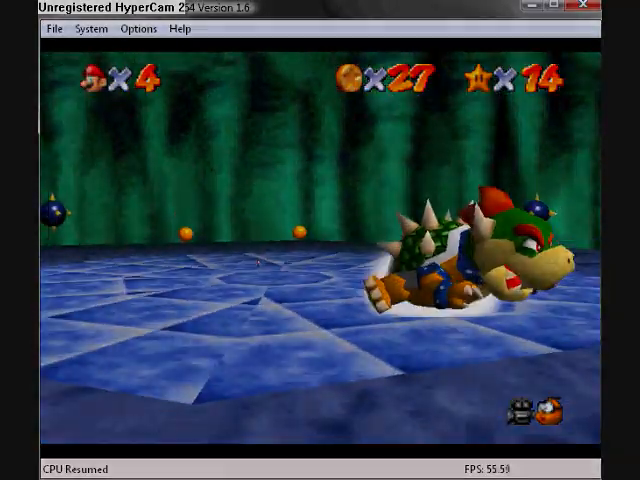
End the running game and relaunch Super Mario 64 from the ROM browser, reaching the System menu.
{"action": "left_click", "coordinate": [134, 32]}
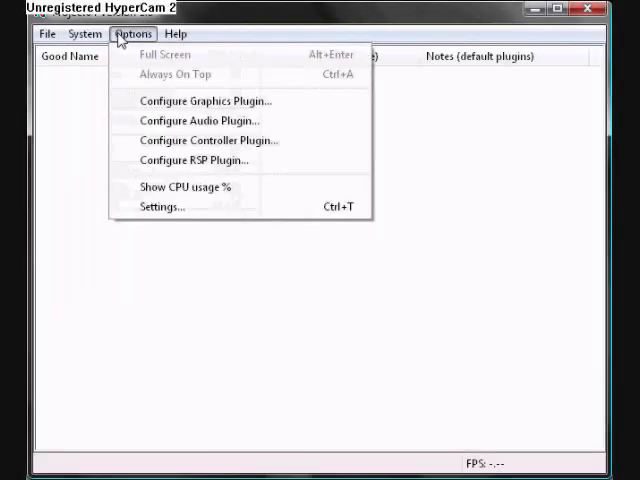
{"action": "left_click", "coordinate": [84, 32]}
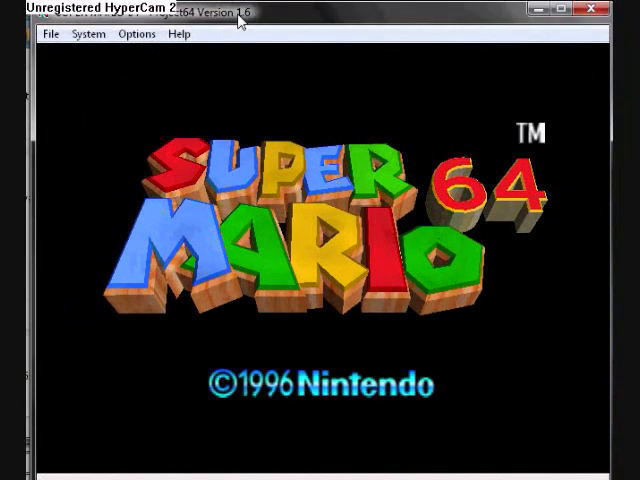
{"action": "left_click", "coordinate": [88, 32]}
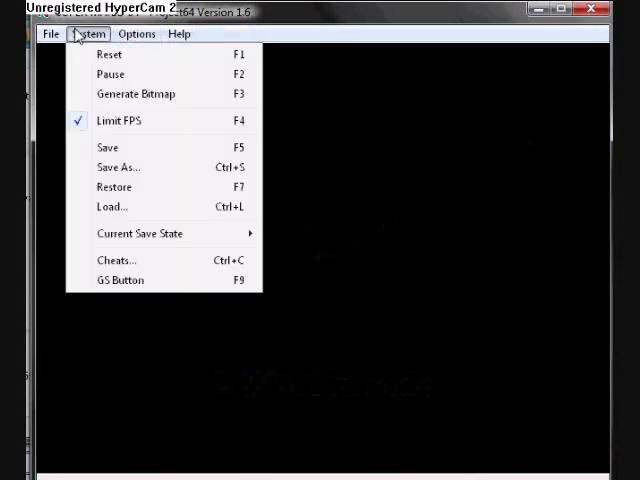
{"action": "mouse_move", "coordinate": [140, 232]}
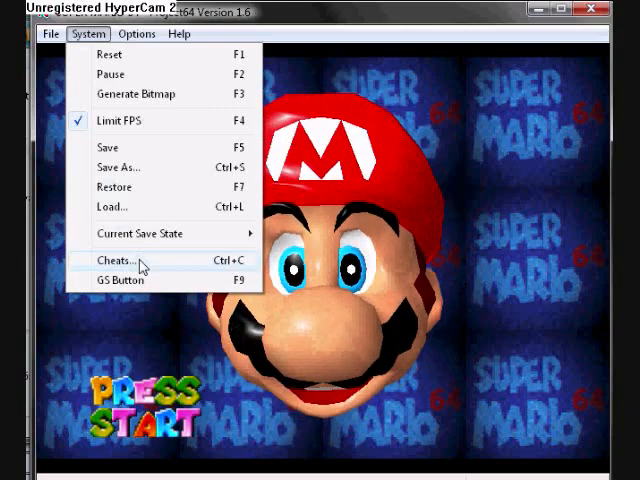
Show the Cheats list, scroll to its bottom and bring up the Add New Cheat option.
{"action": "left_click", "coordinate": [116, 260]}
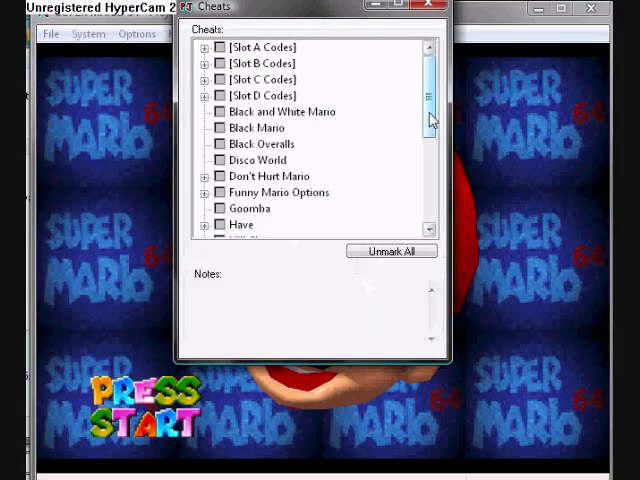
{"action": "left_click_drag", "start_coordinate": [432, 118], "coordinate": [432, 190]}
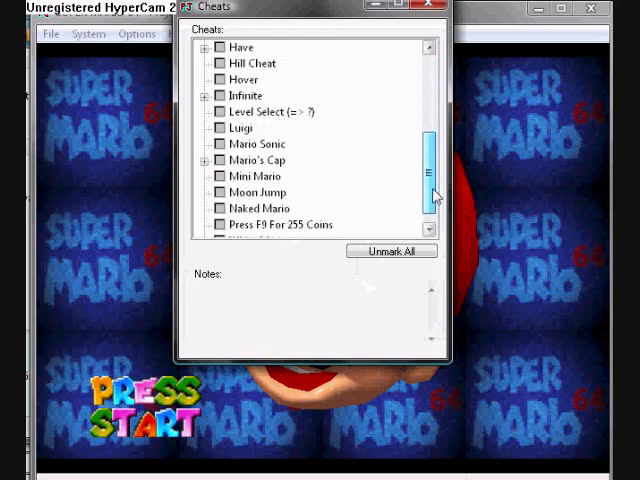
{"action": "scroll", "scroll_direction": "down", "scroll_amount": 3}
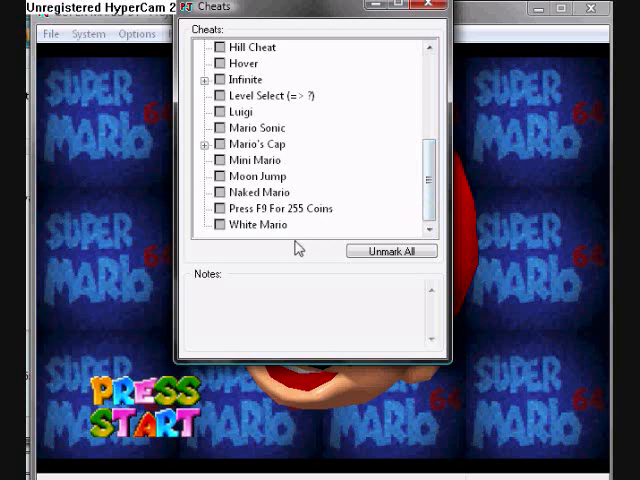
{"action": "mouse_move", "coordinate": [276, 242]}
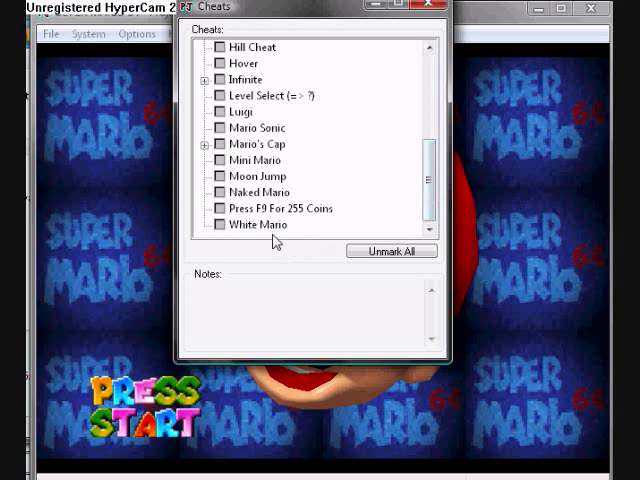
{"action": "right_click", "coordinate": [250, 48]}
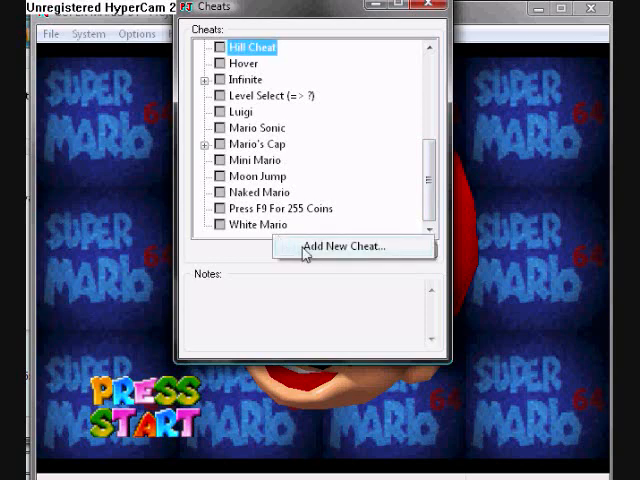
{"action": "mouse_move", "coordinate": [370, 260]}
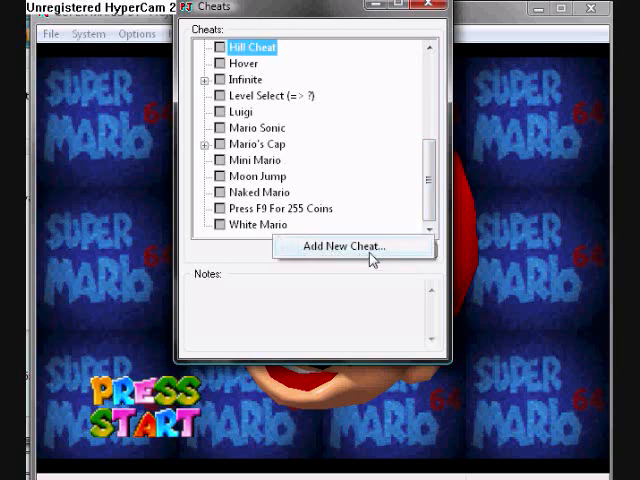
Start a new custom cheat and enter a test name ('H', 'What') in the Name field.
{"action": "left_click", "coordinate": [352, 246]}
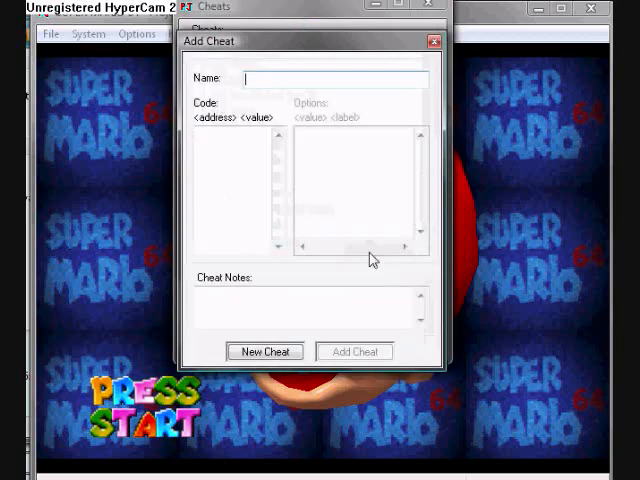
{"action": "mouse_move", "coordinate": [280, 104]}
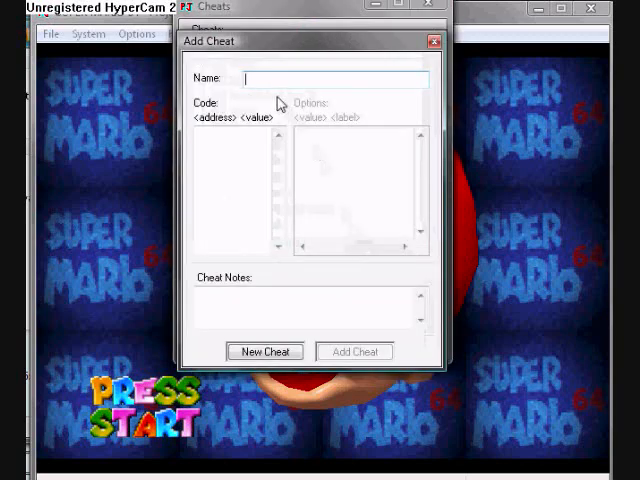
{"action": "type", "text": "H"}
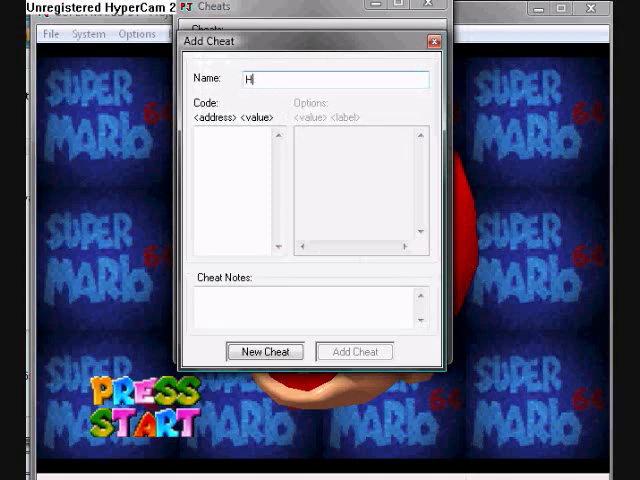
{"action": "type", "text": "Wha"}
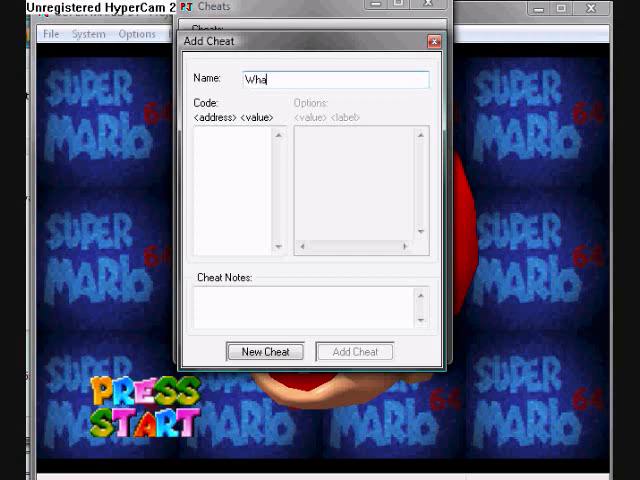
{"action": "type", "text": "t"}
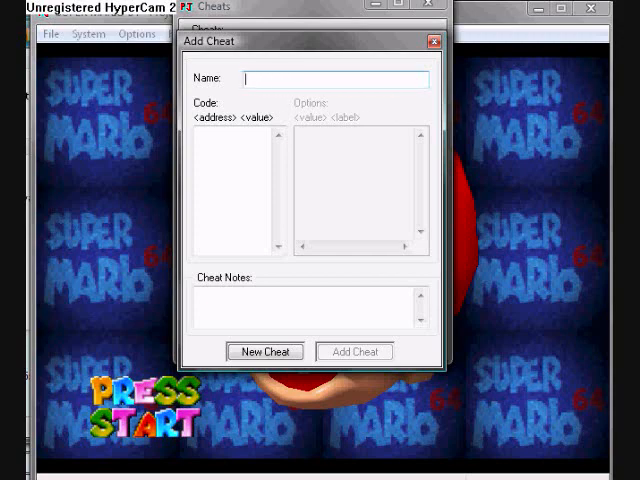
{"action": "mouse_move", "coordinate": [284, 122]}
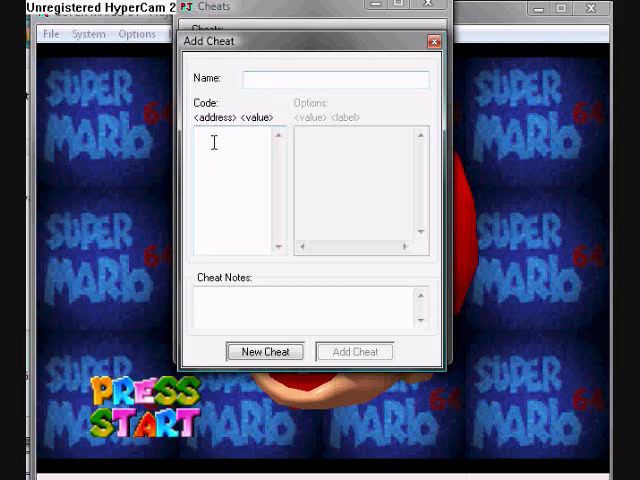
{"action": "mouse_move", "coordinate": [266, 138]}
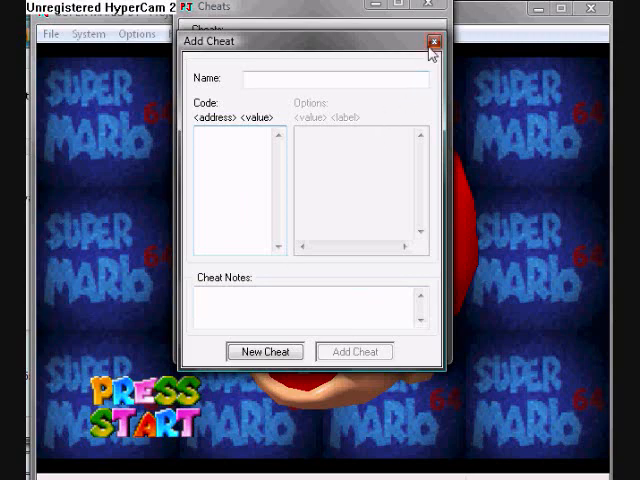
Discard the empty Add Cheat form, enable the Luigi cheat and close the Cheats list.
{"action": "left_click", "coordinate": [432, 40]}
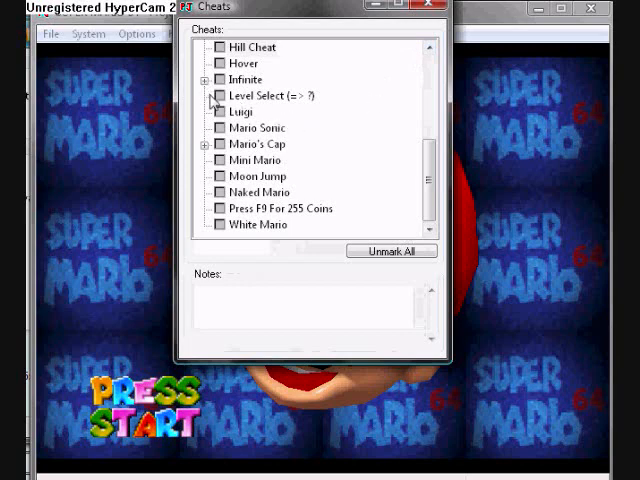
{"action": "left_click", "coordinate": [222, 112]}
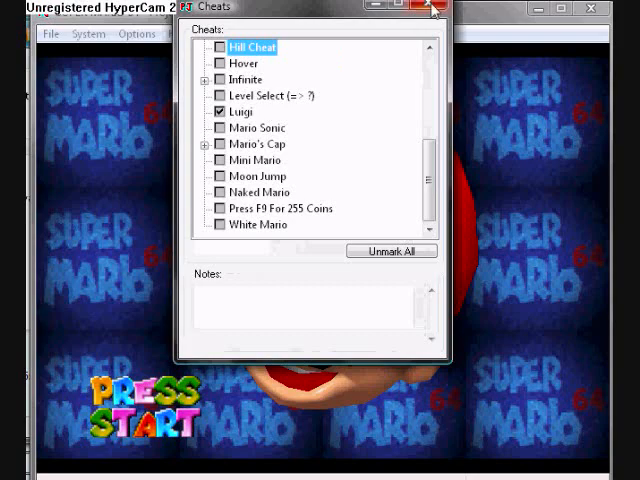
{"action": "left_click", "coordinate": [428, 8]}
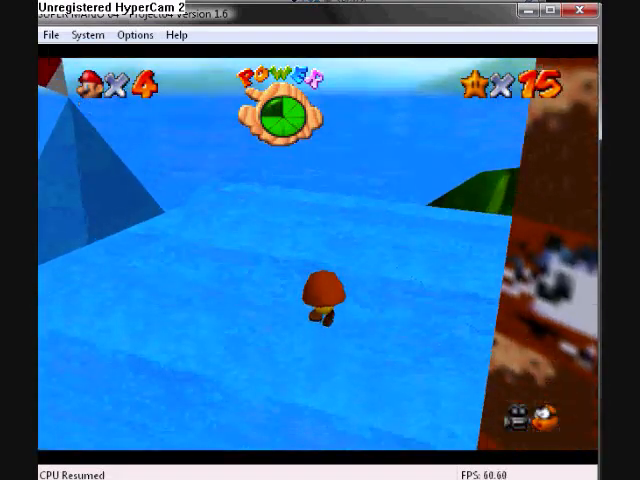
Return to the Cheats list and untick the Disco World cheat.
{"action": "left_click", "coordinate": [88, 34]}
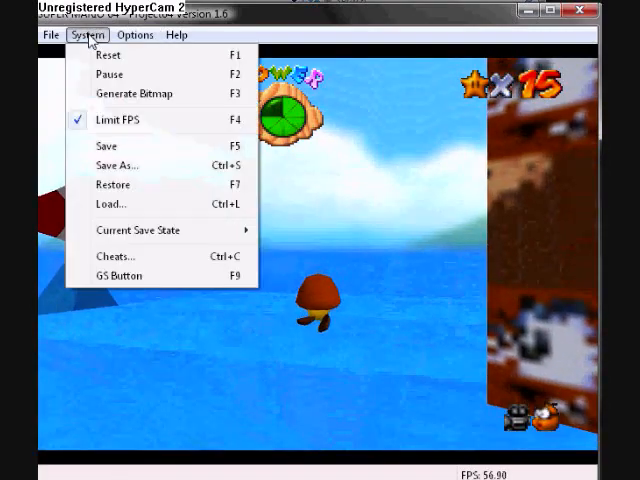
{"action": "left_click", "coordinate": [116, 256]}
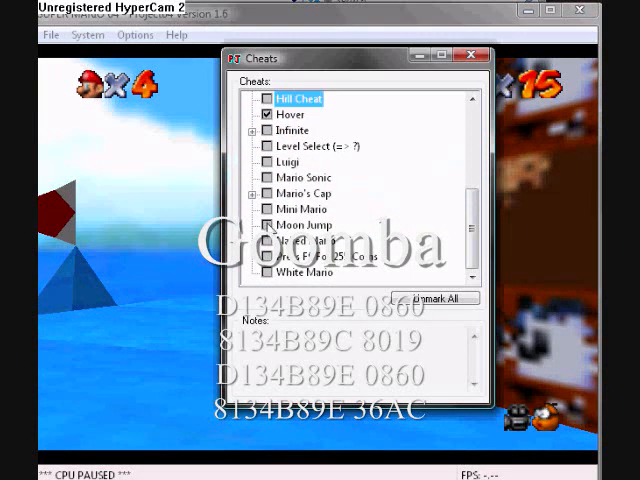
{"action": "mouse_move", "coordinate": [452, 224]}
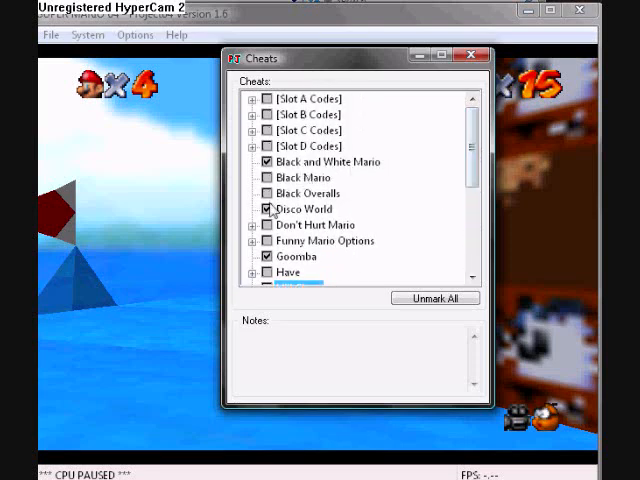
{"action": "left_click", "coordinate": [268, 208]}
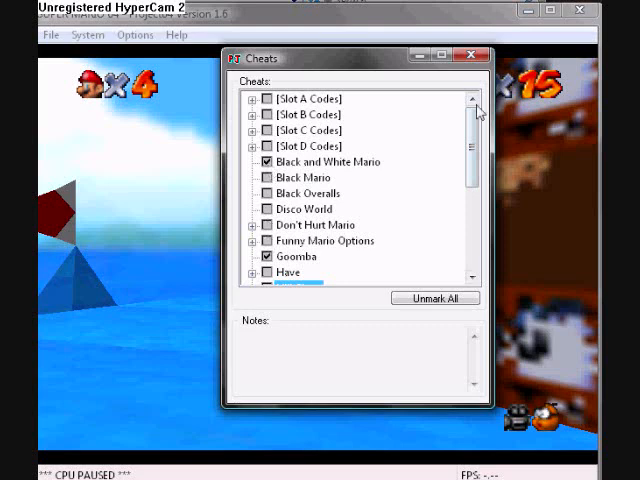
Tick Hill Cheat further down the list and close it to resume gameplay.
{"action": "scroll", "scroll_direction": "down", "scroll_amount": 3}
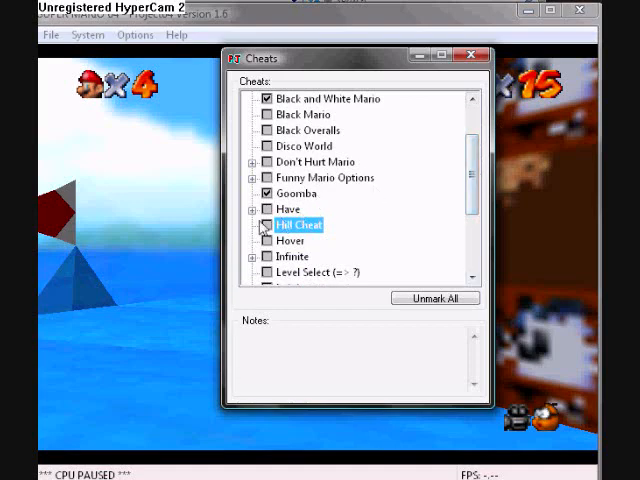
{"action": "left_click", "coordinate": [264, 224]}
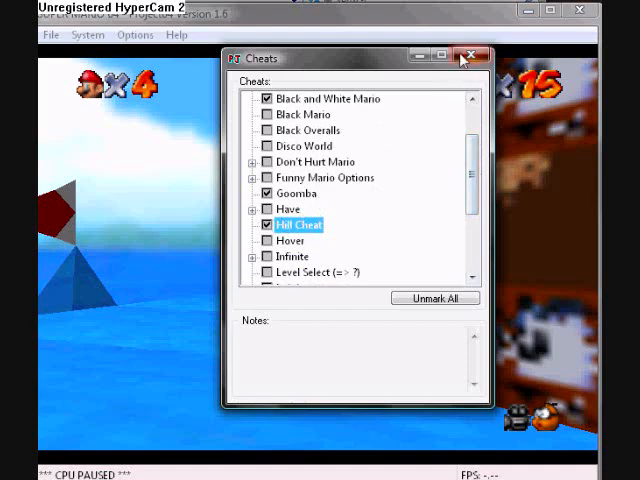
{"action": "left_click", "coordinate": [472, 56]}
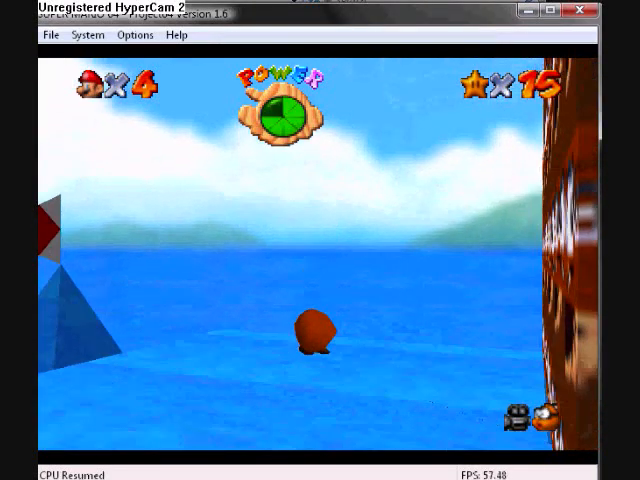